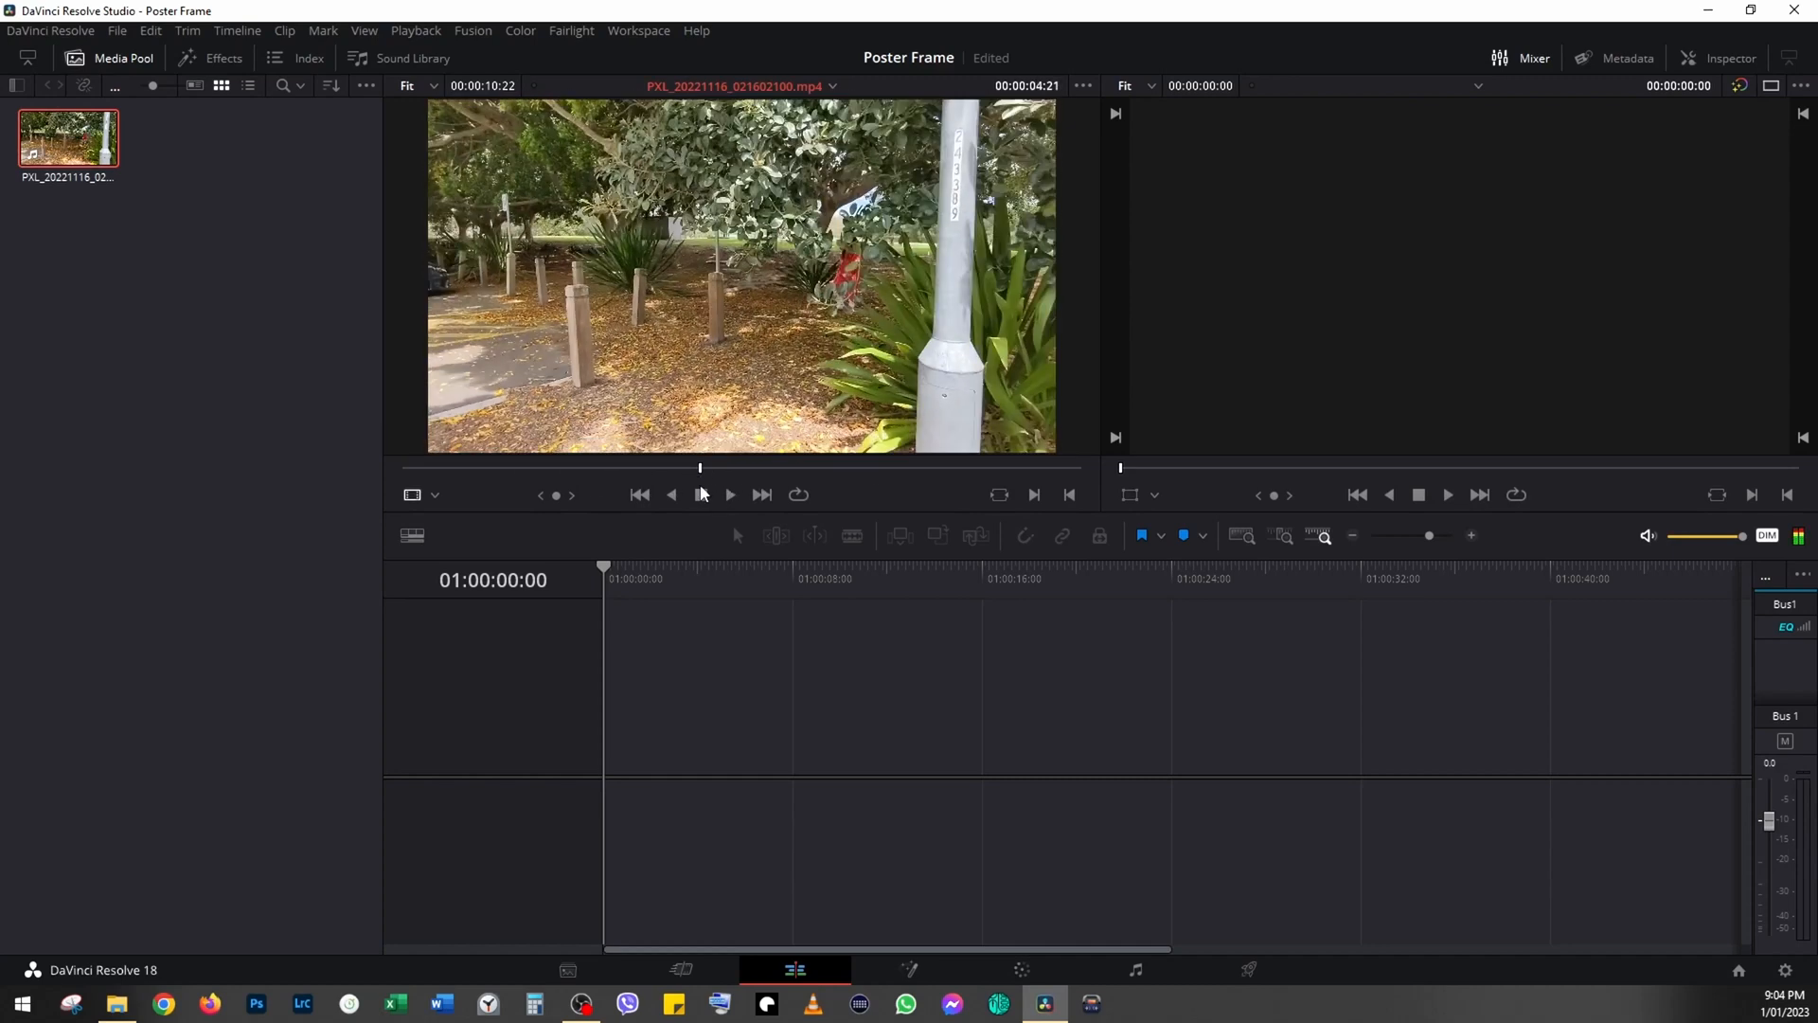
Mark an in point on the park clip in the source viewer
key(i)
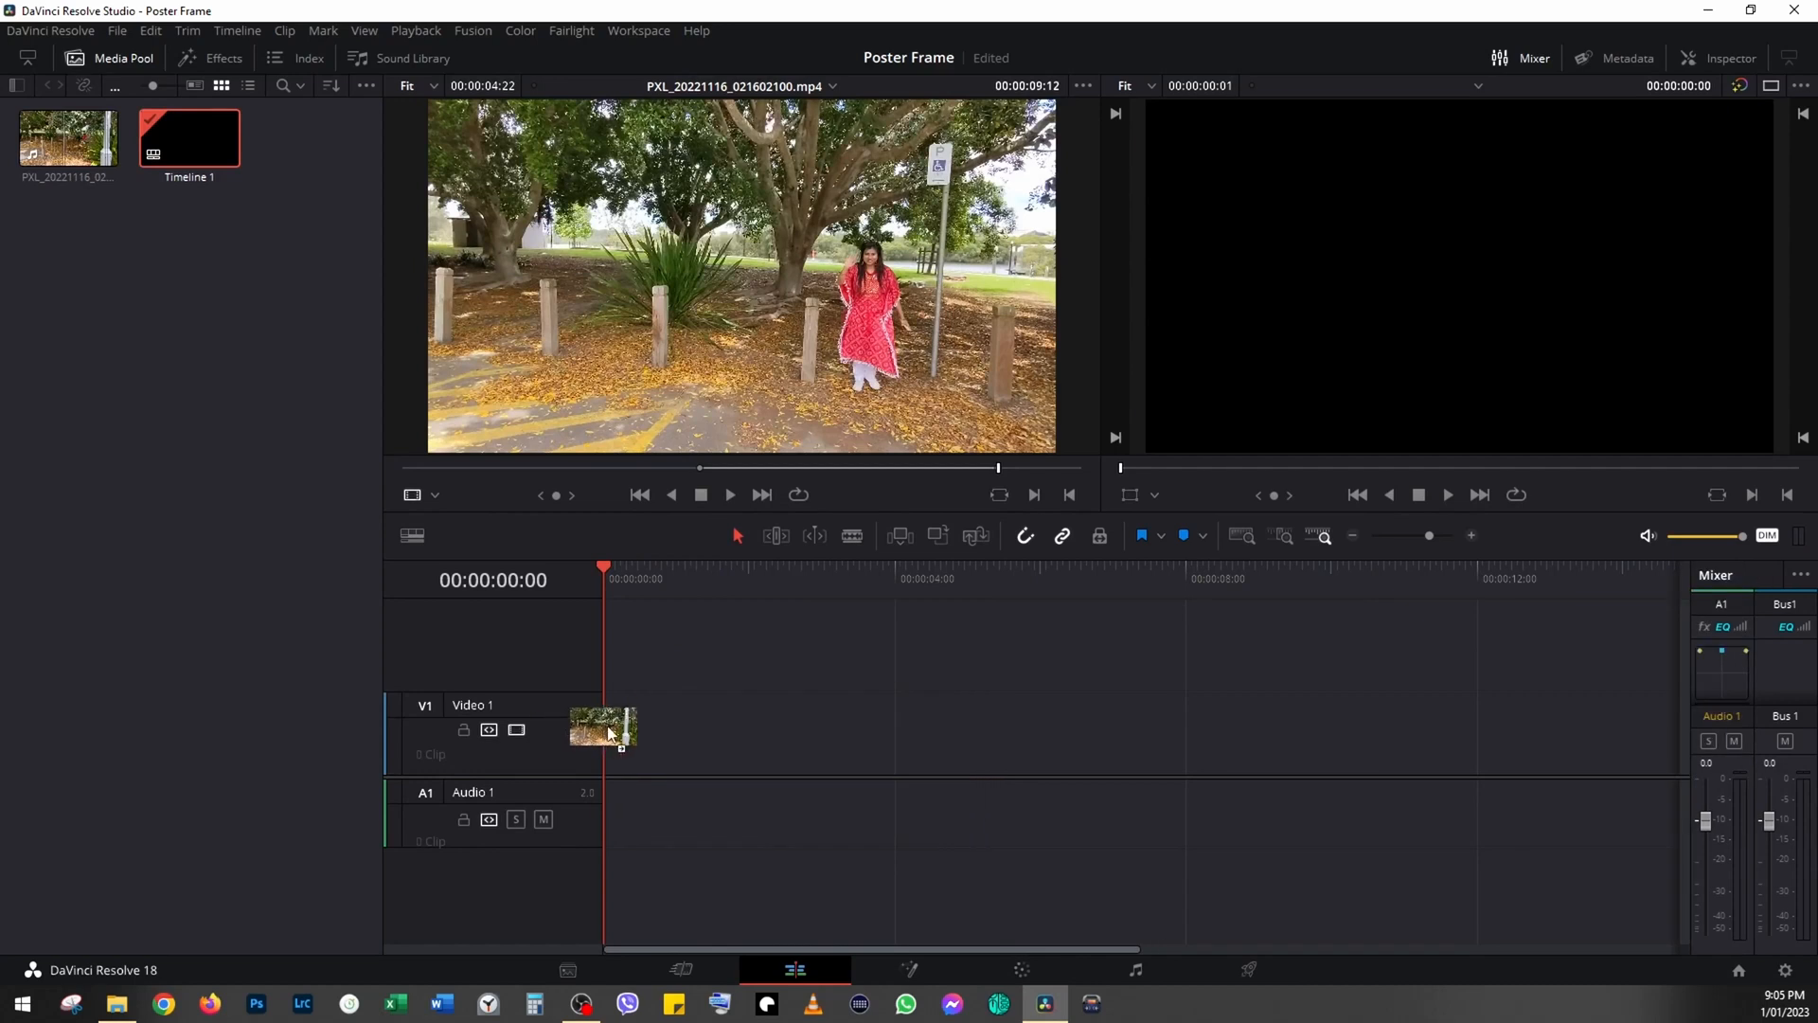
Drop the trimmed clip onto Timeline 1 and switch to the Color page
drag(68, 131, 772, 731)
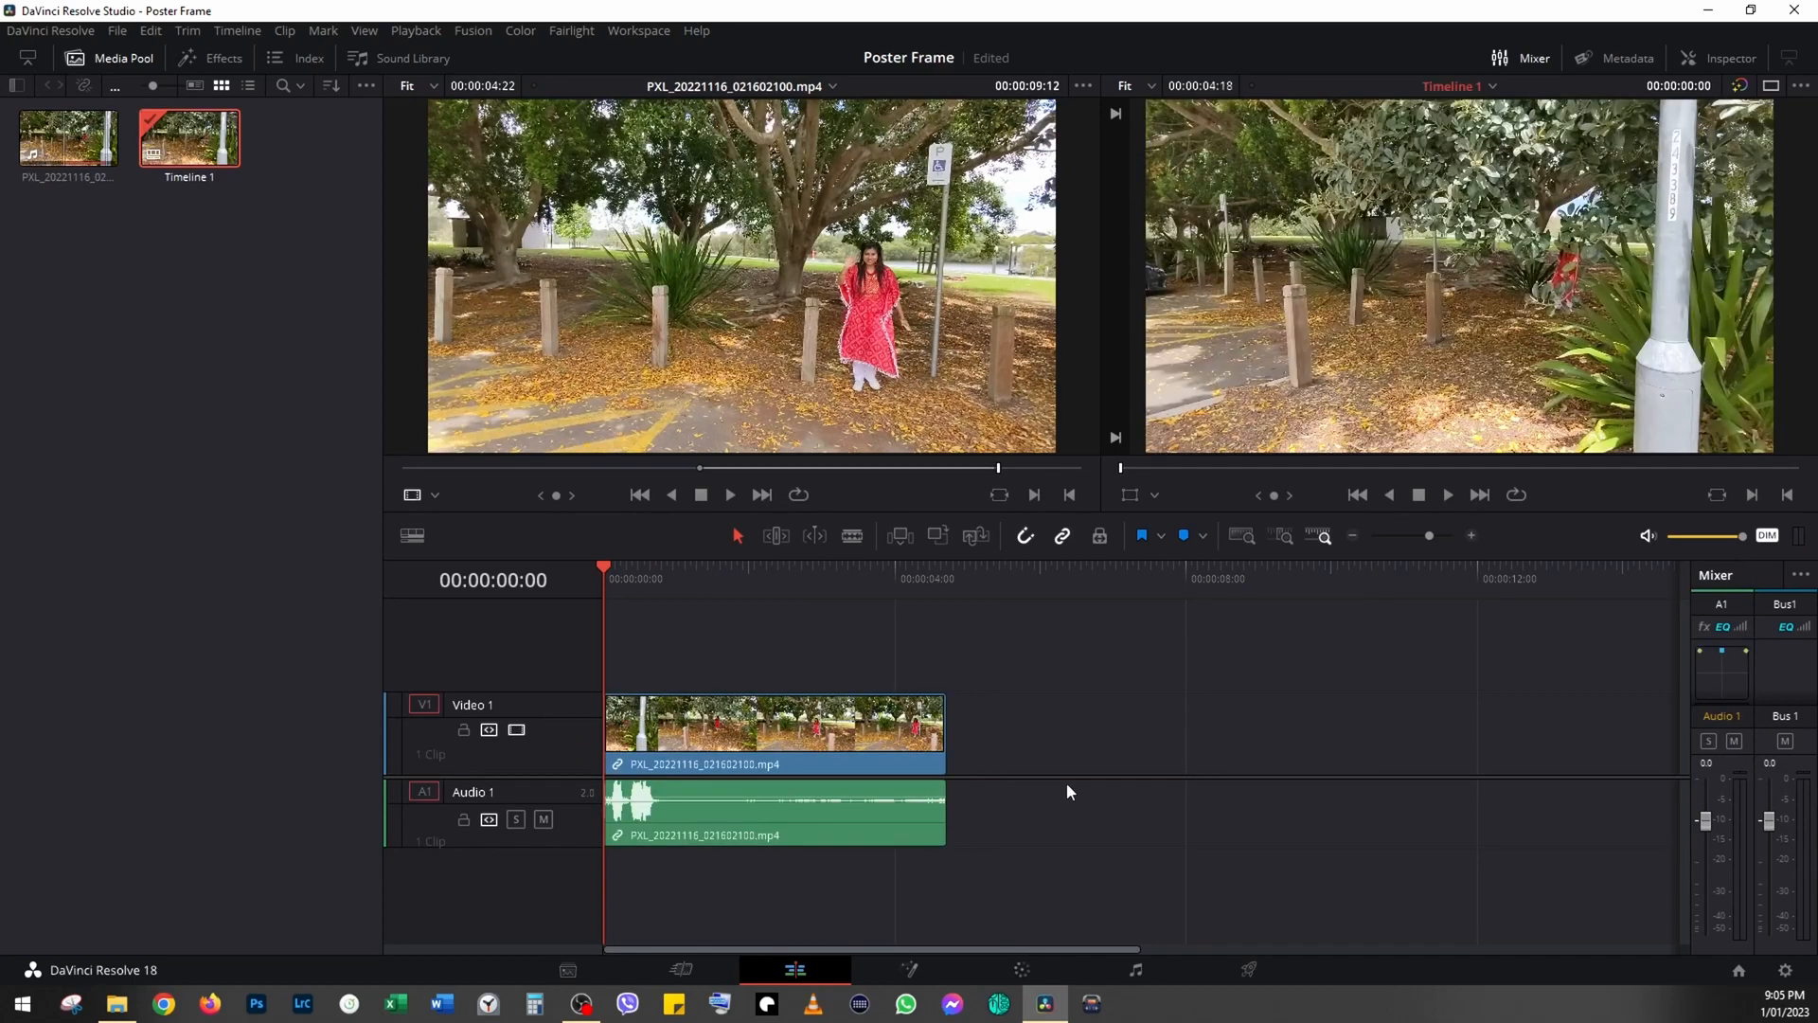
click(1021, 970)
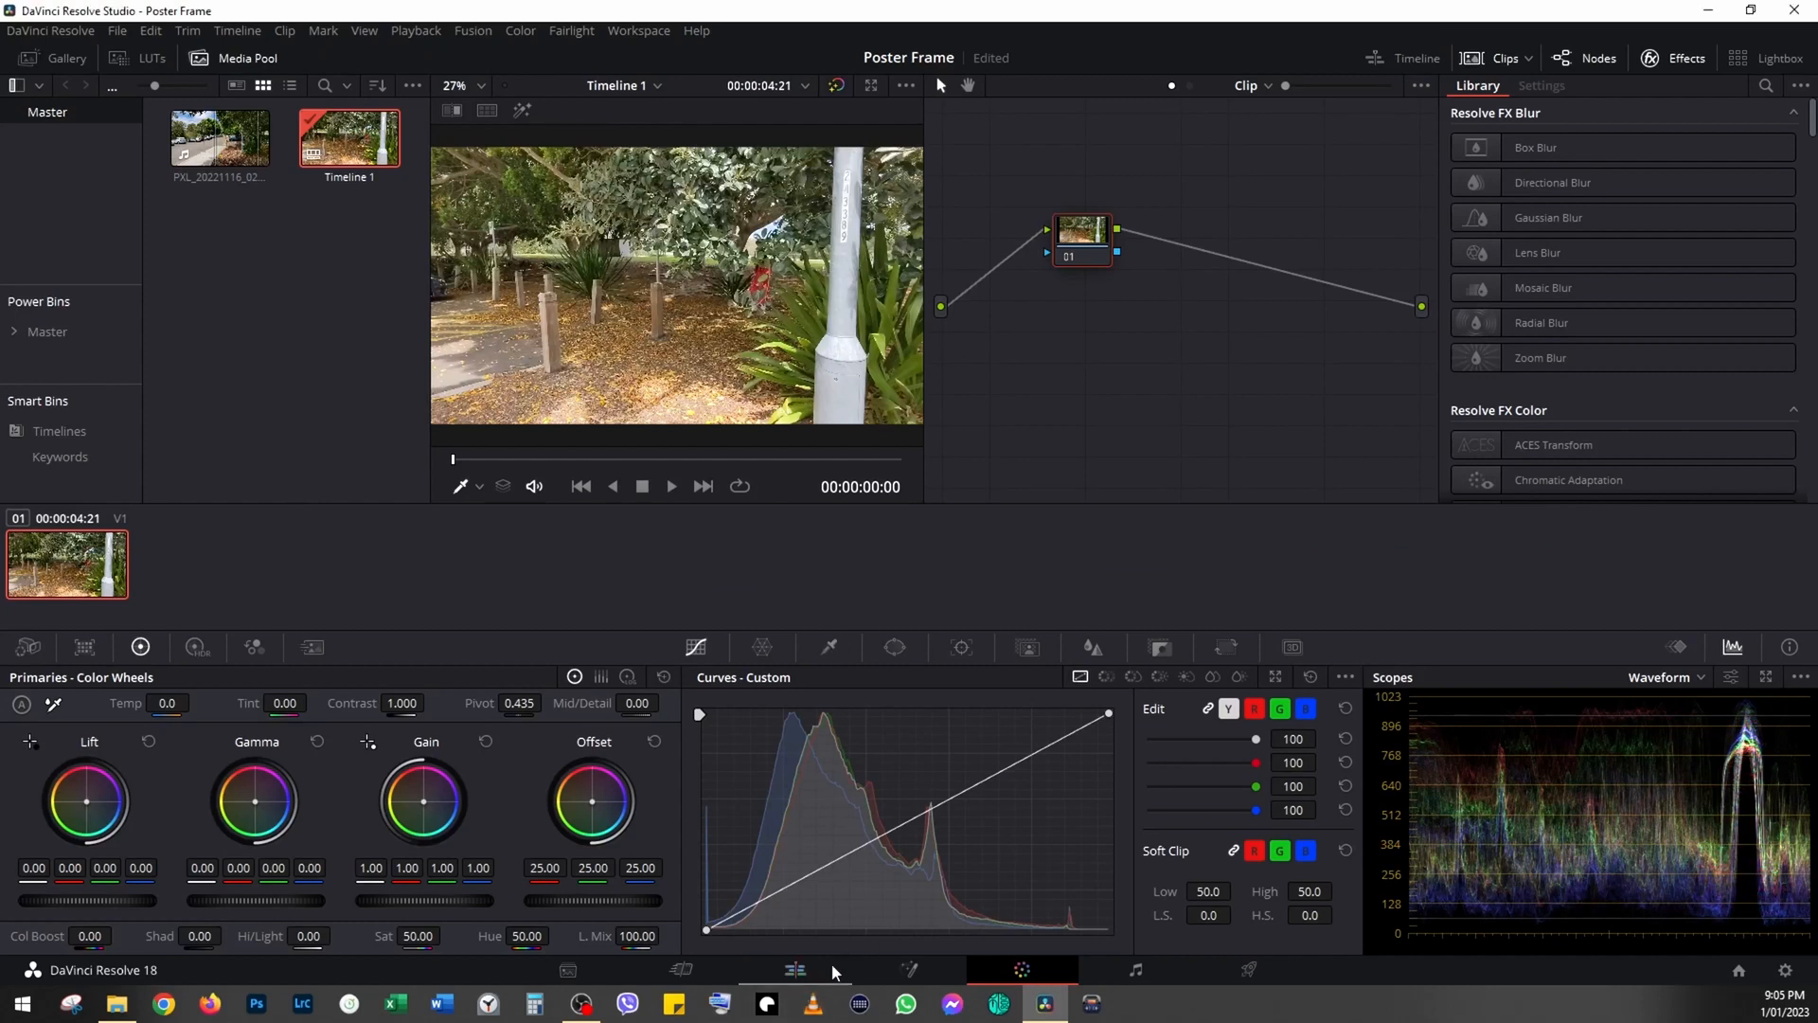
Switch back to the Edit page showing Timeline 1
click(793, 970)
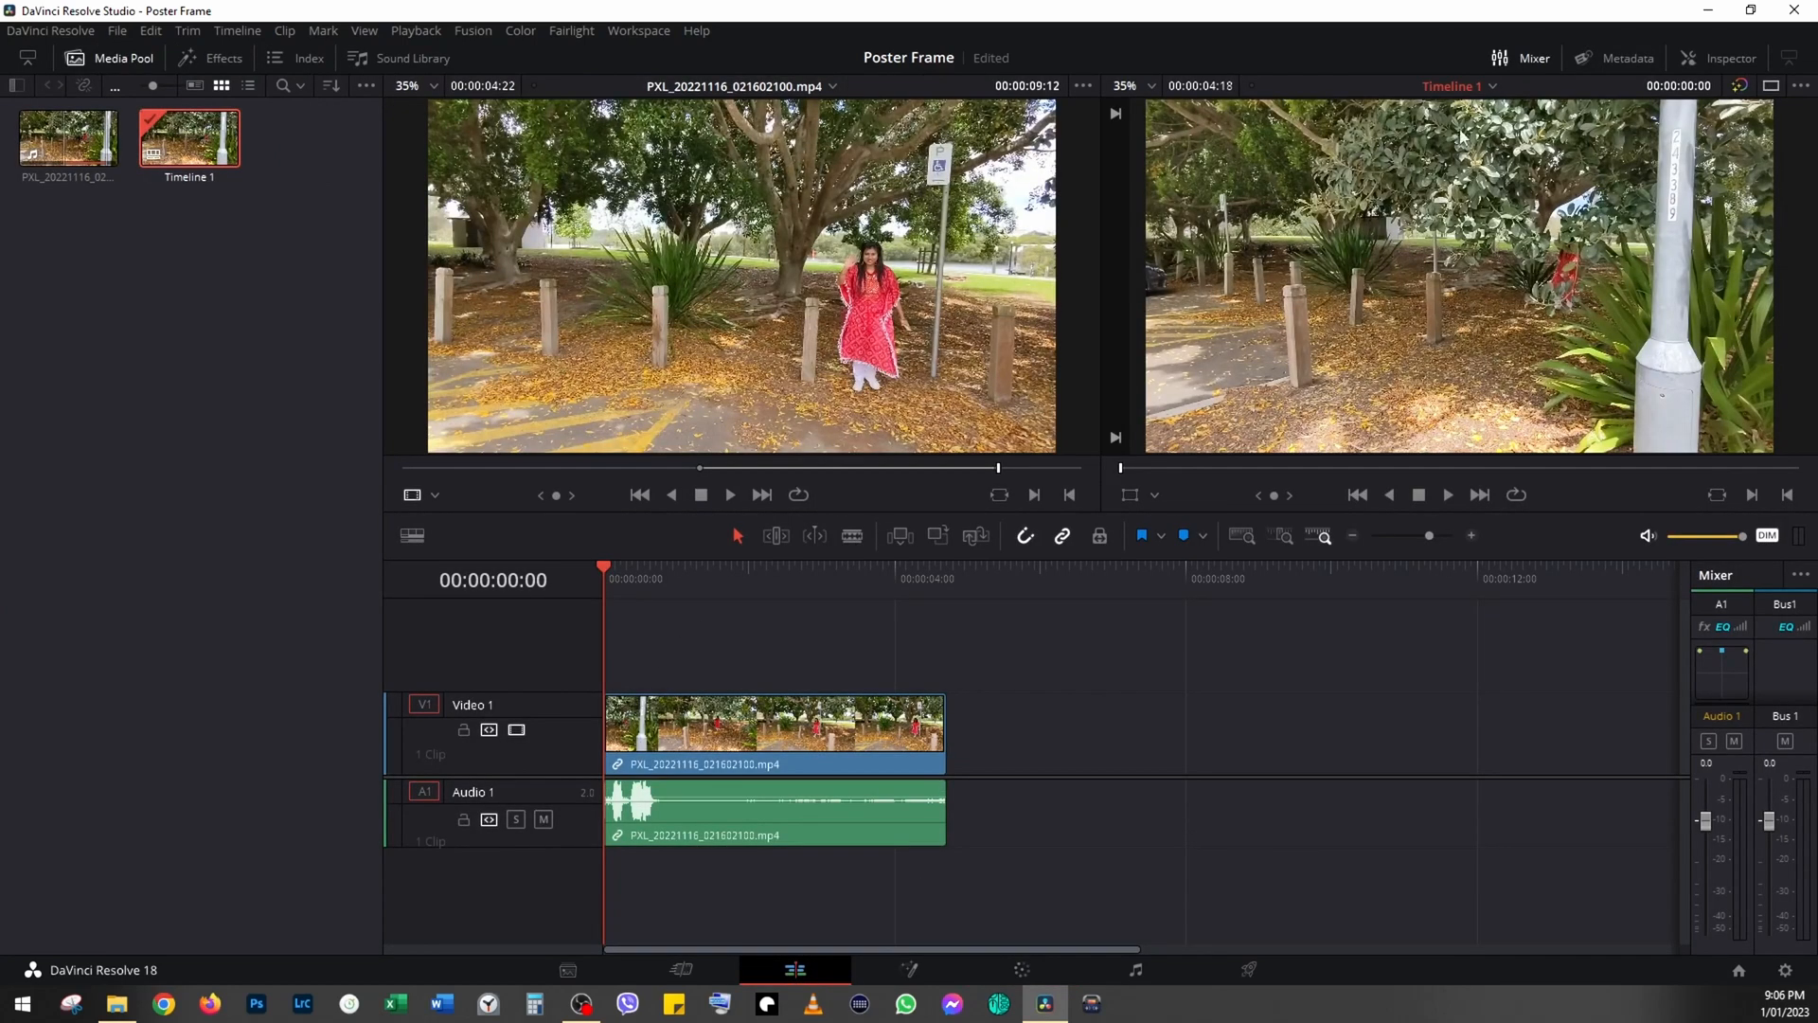
mouse_move(1600, 405)
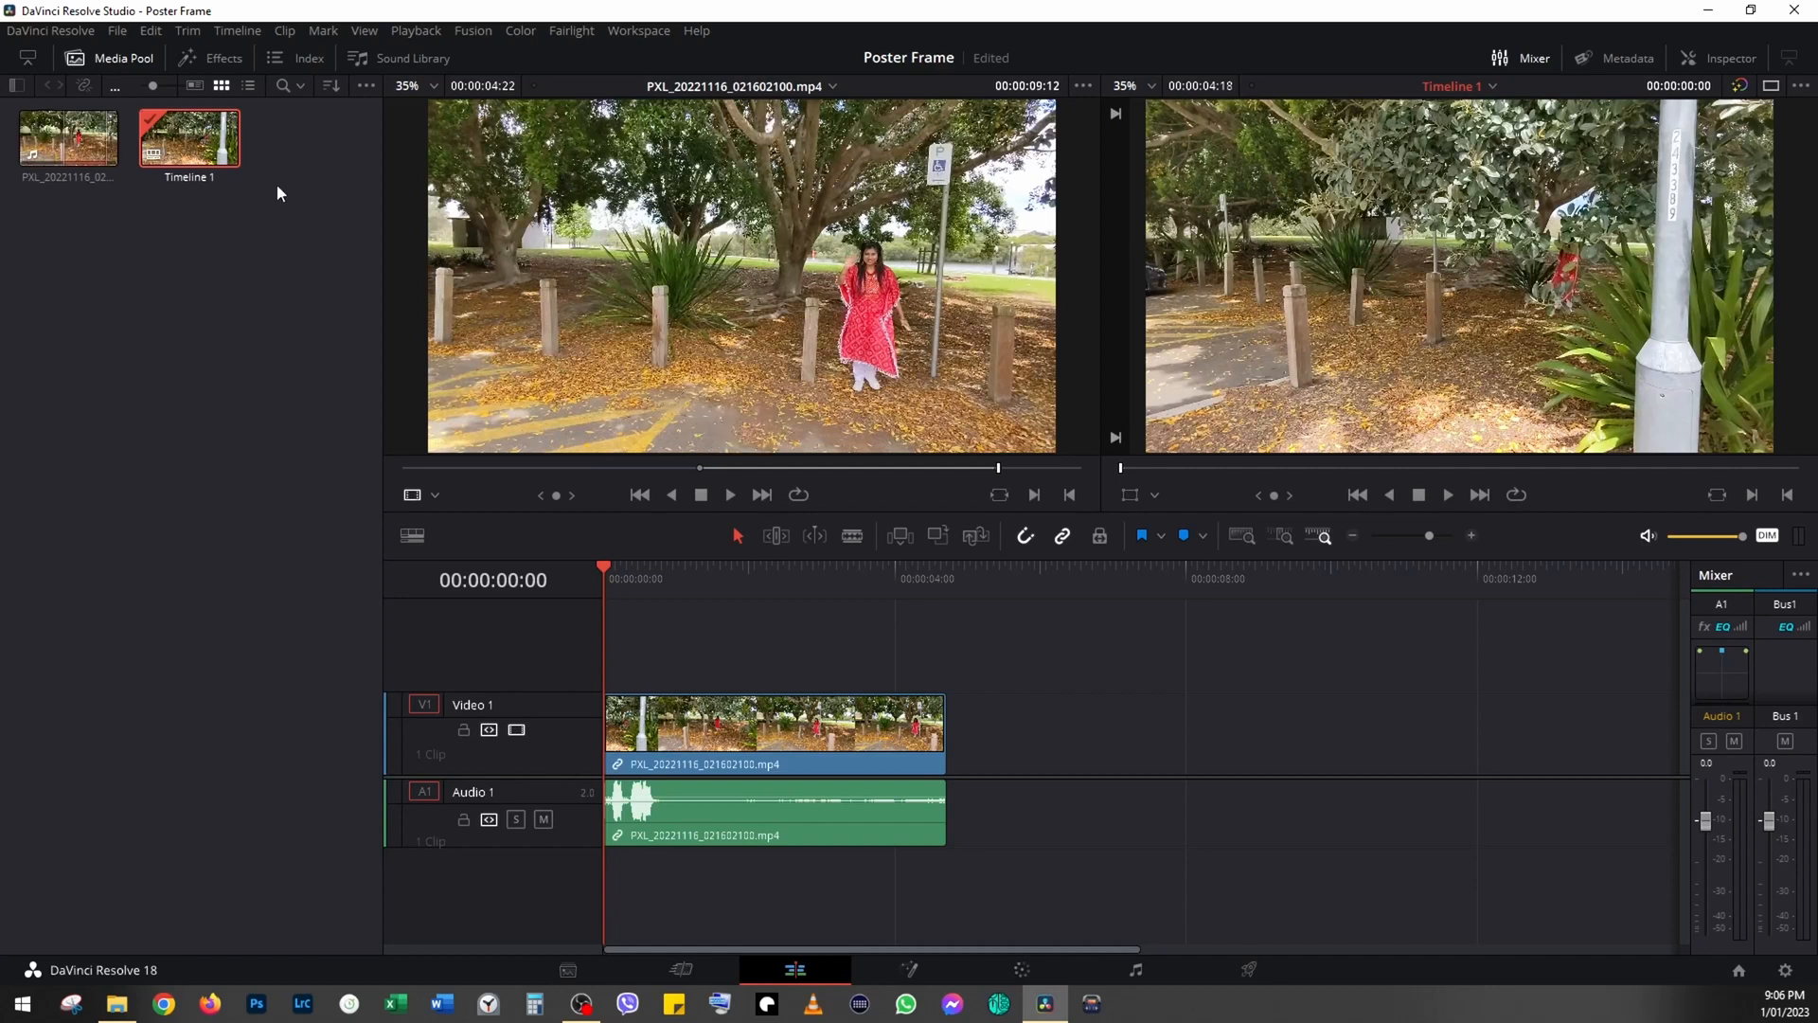
mouse_move(1646, 131)
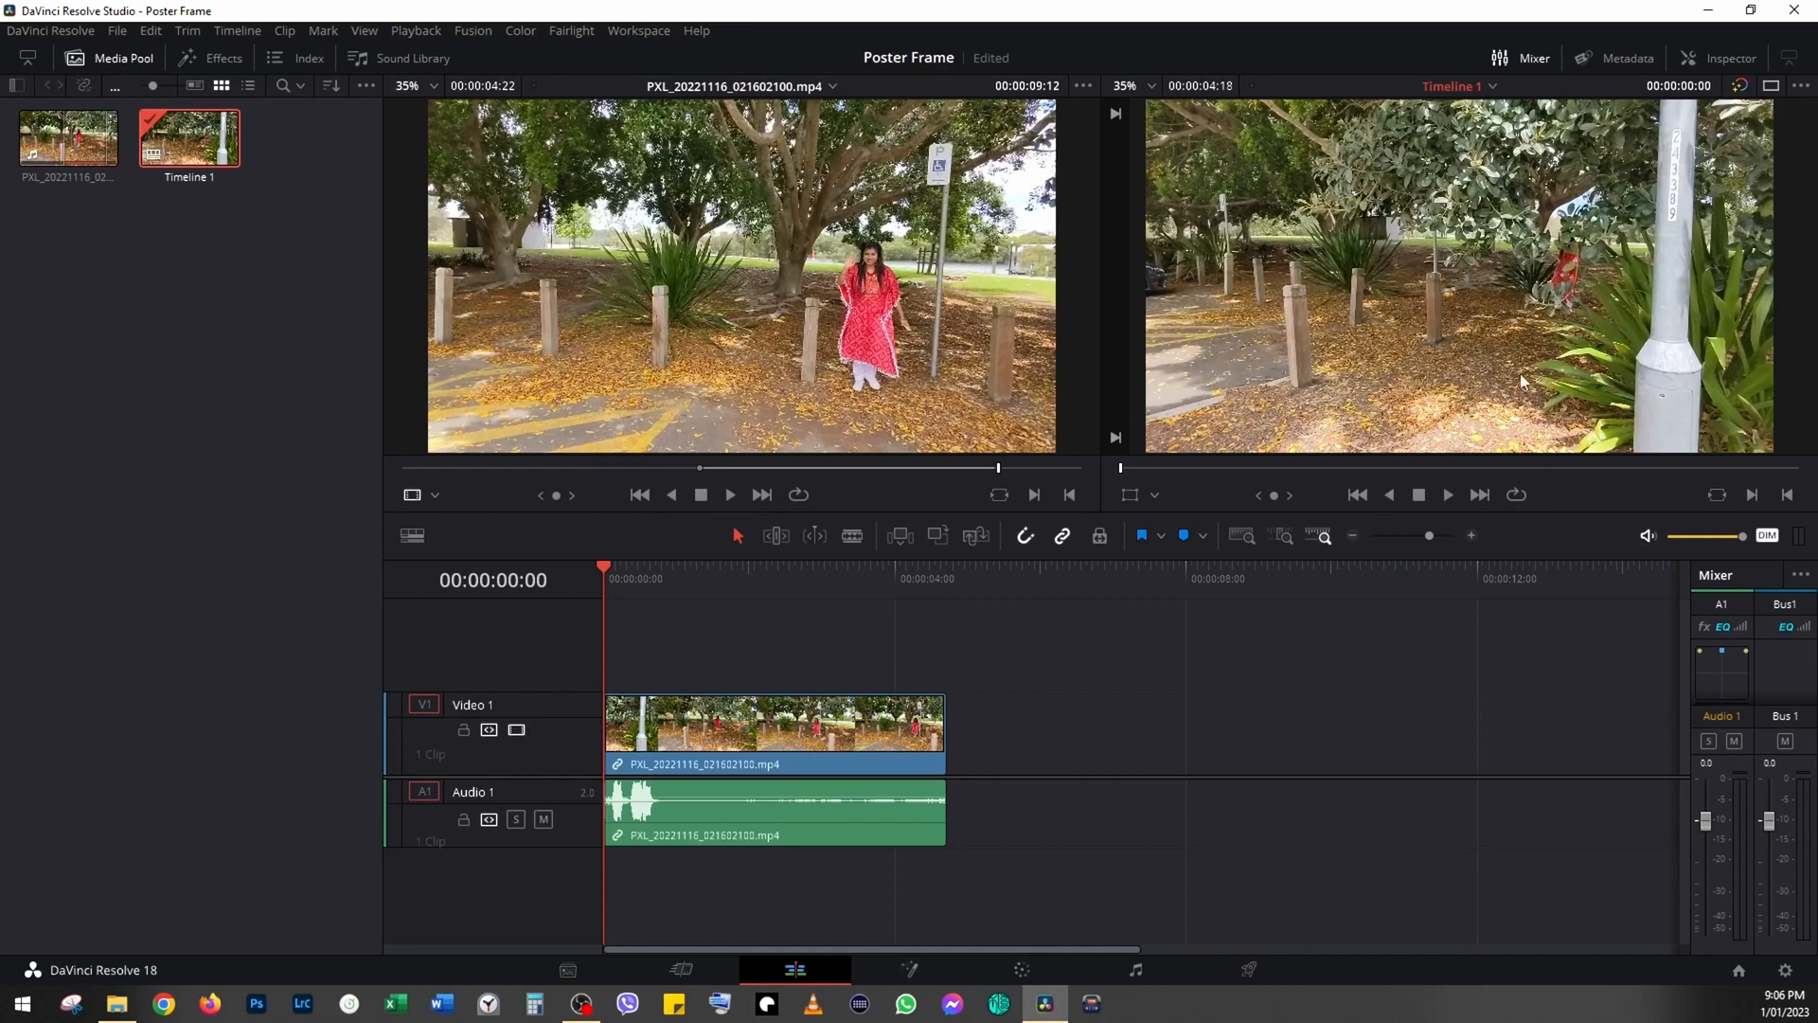
mouse_move(1625, 337)
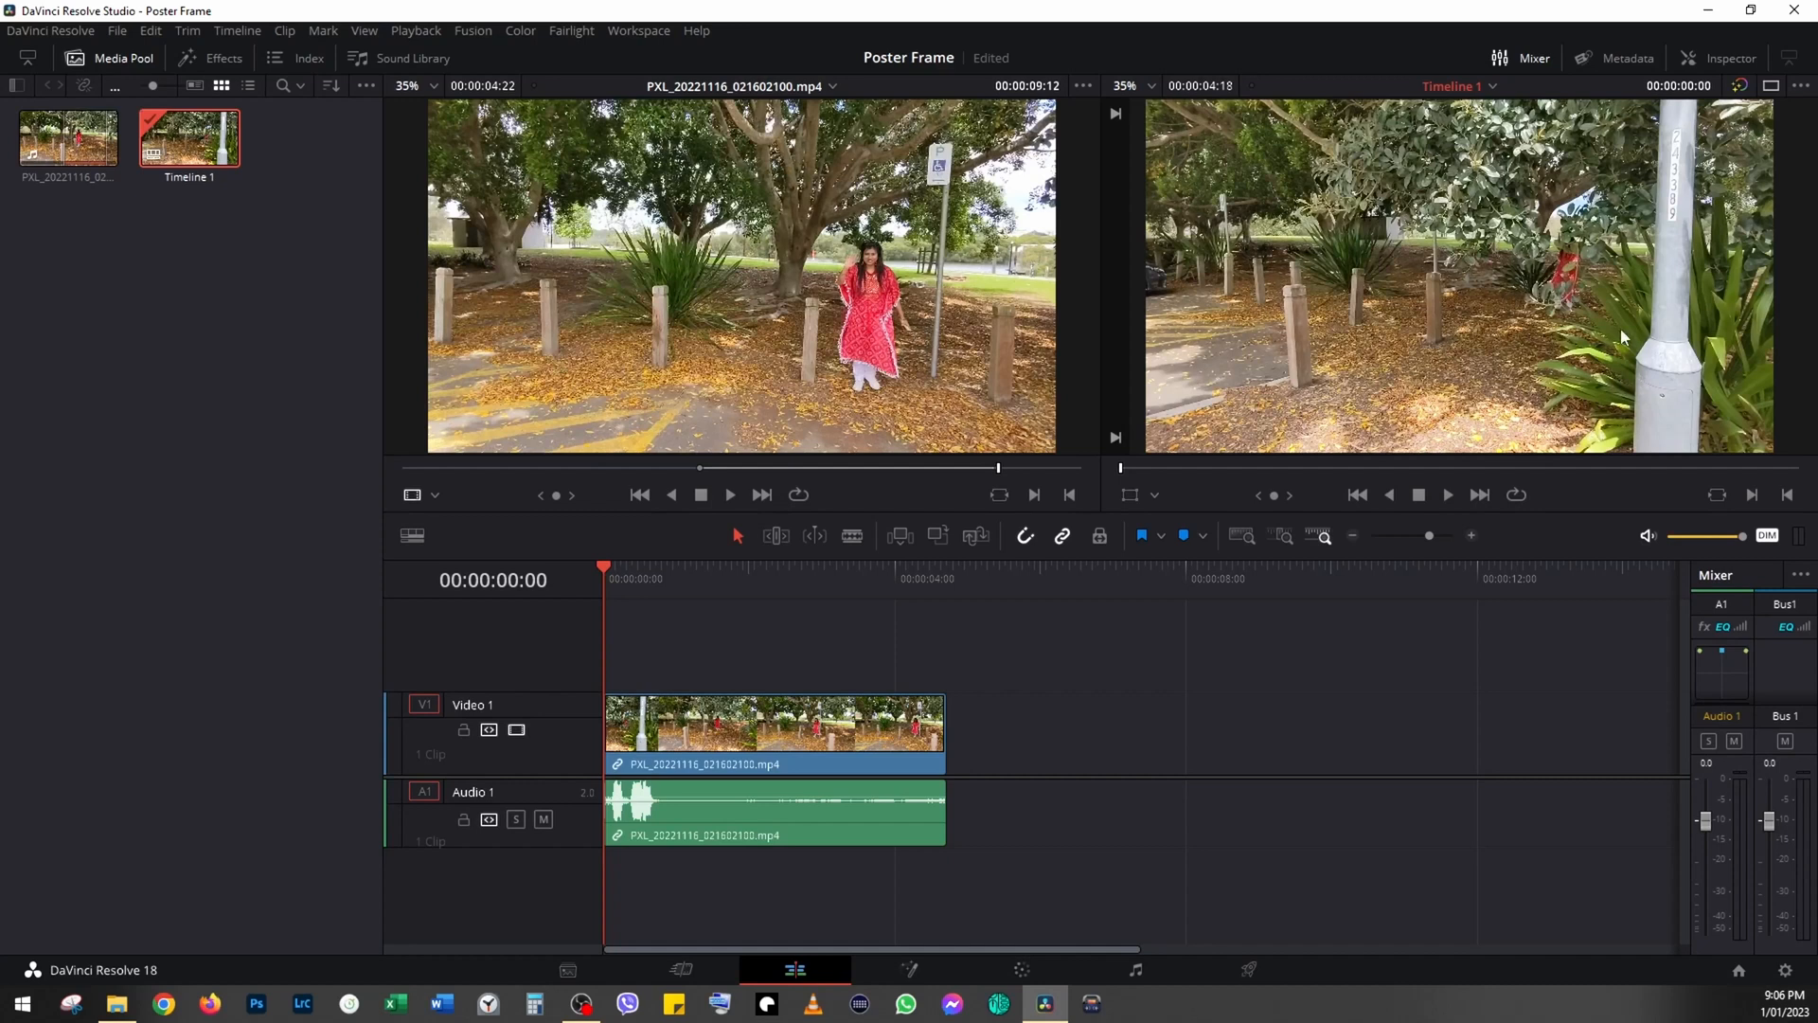
mouse_move(51, 303)
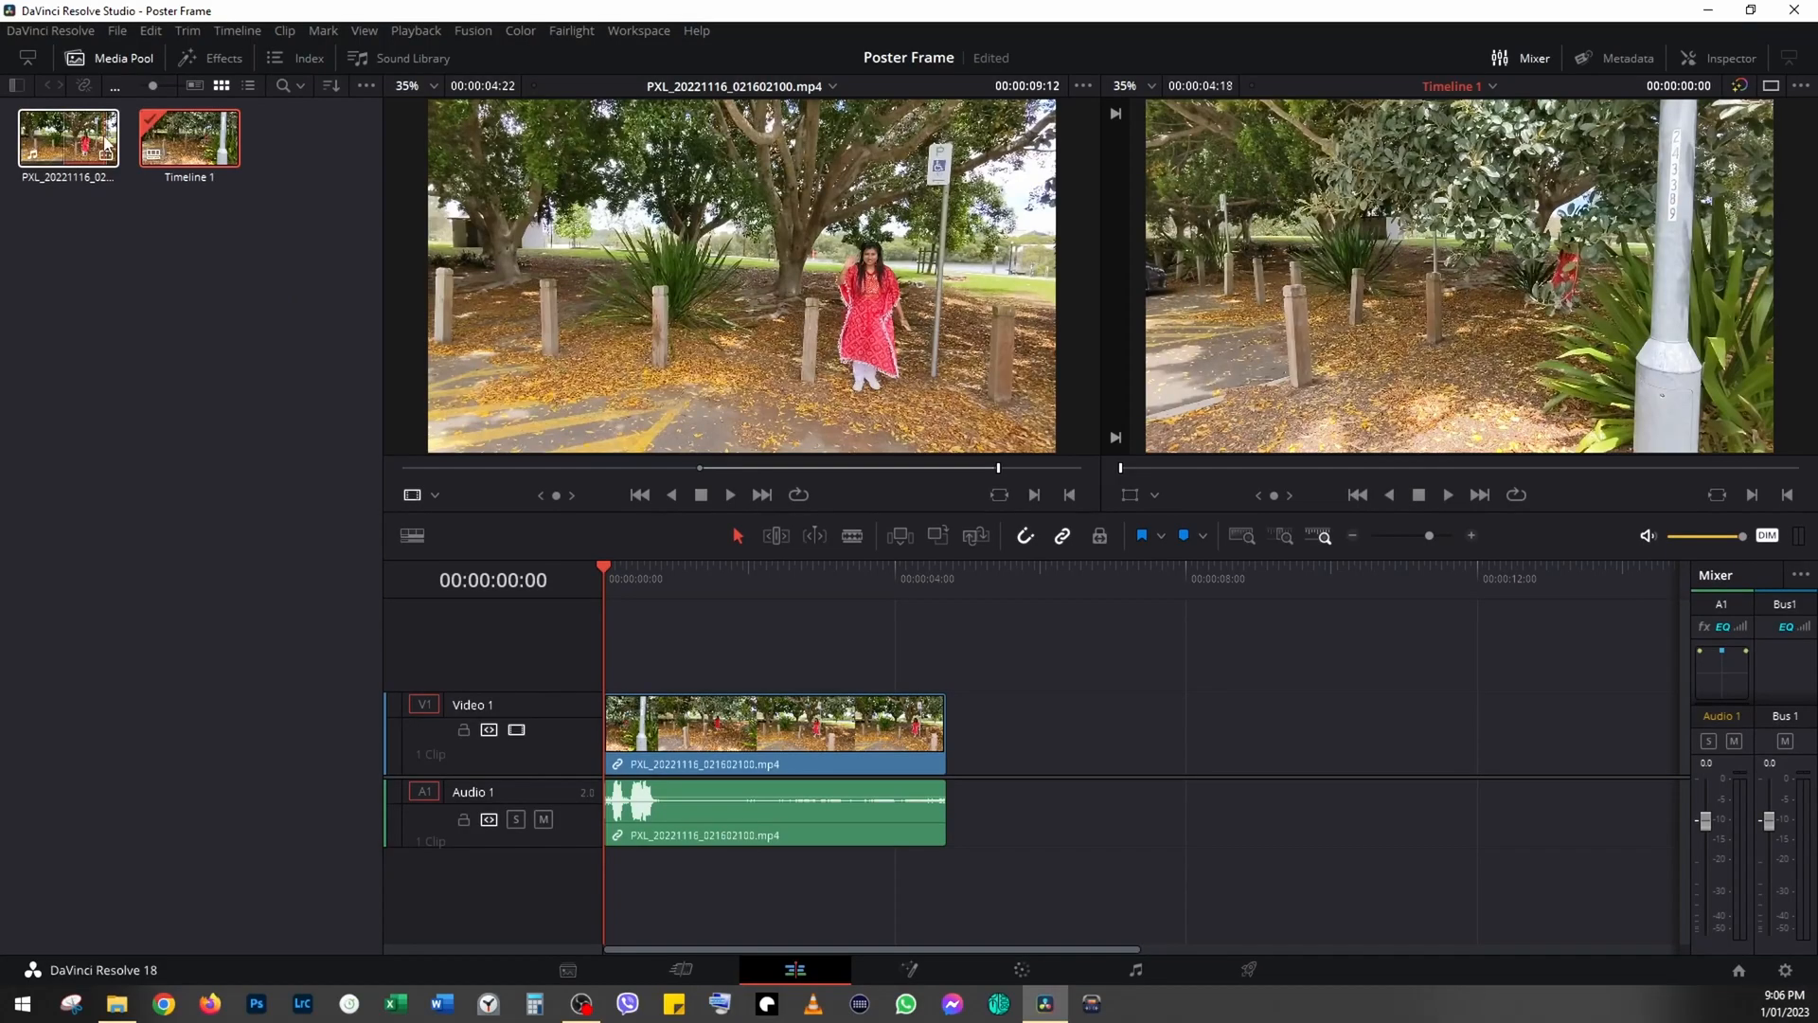
Set the frame with the woman in the red dress as the clip's poster frame
right_click(68, 138)
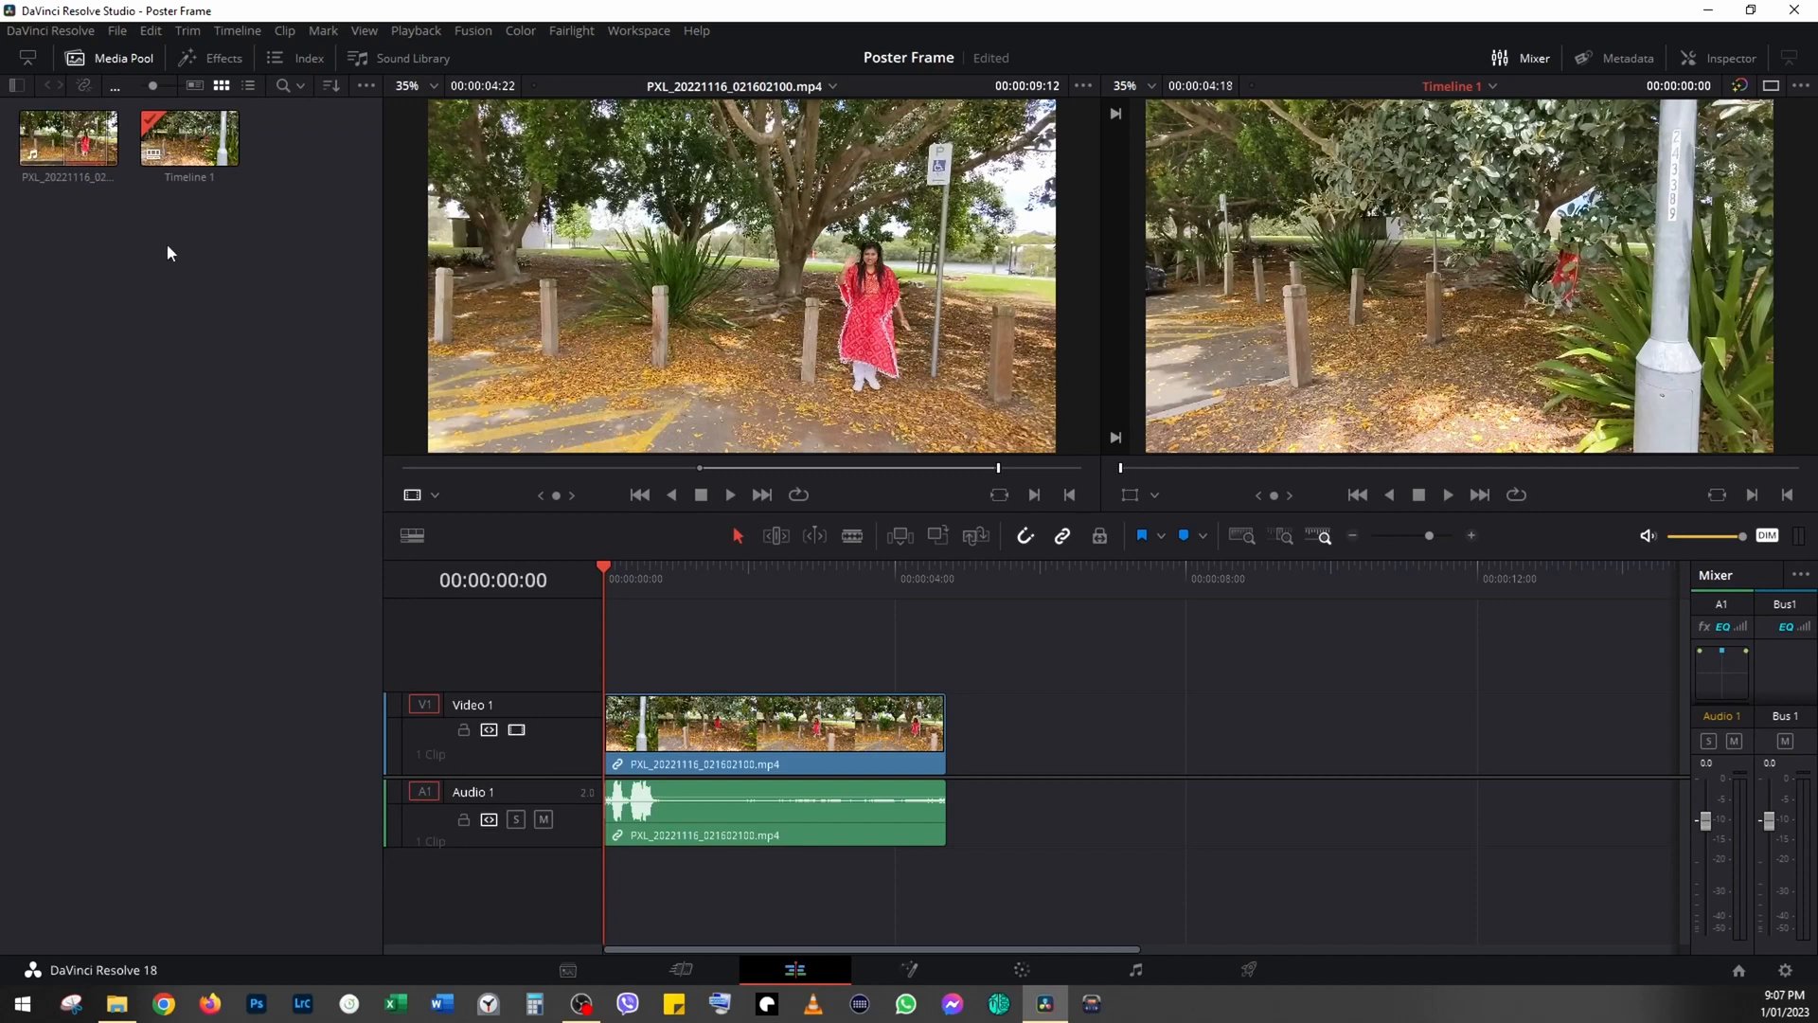
mouse_move(1032, 890)
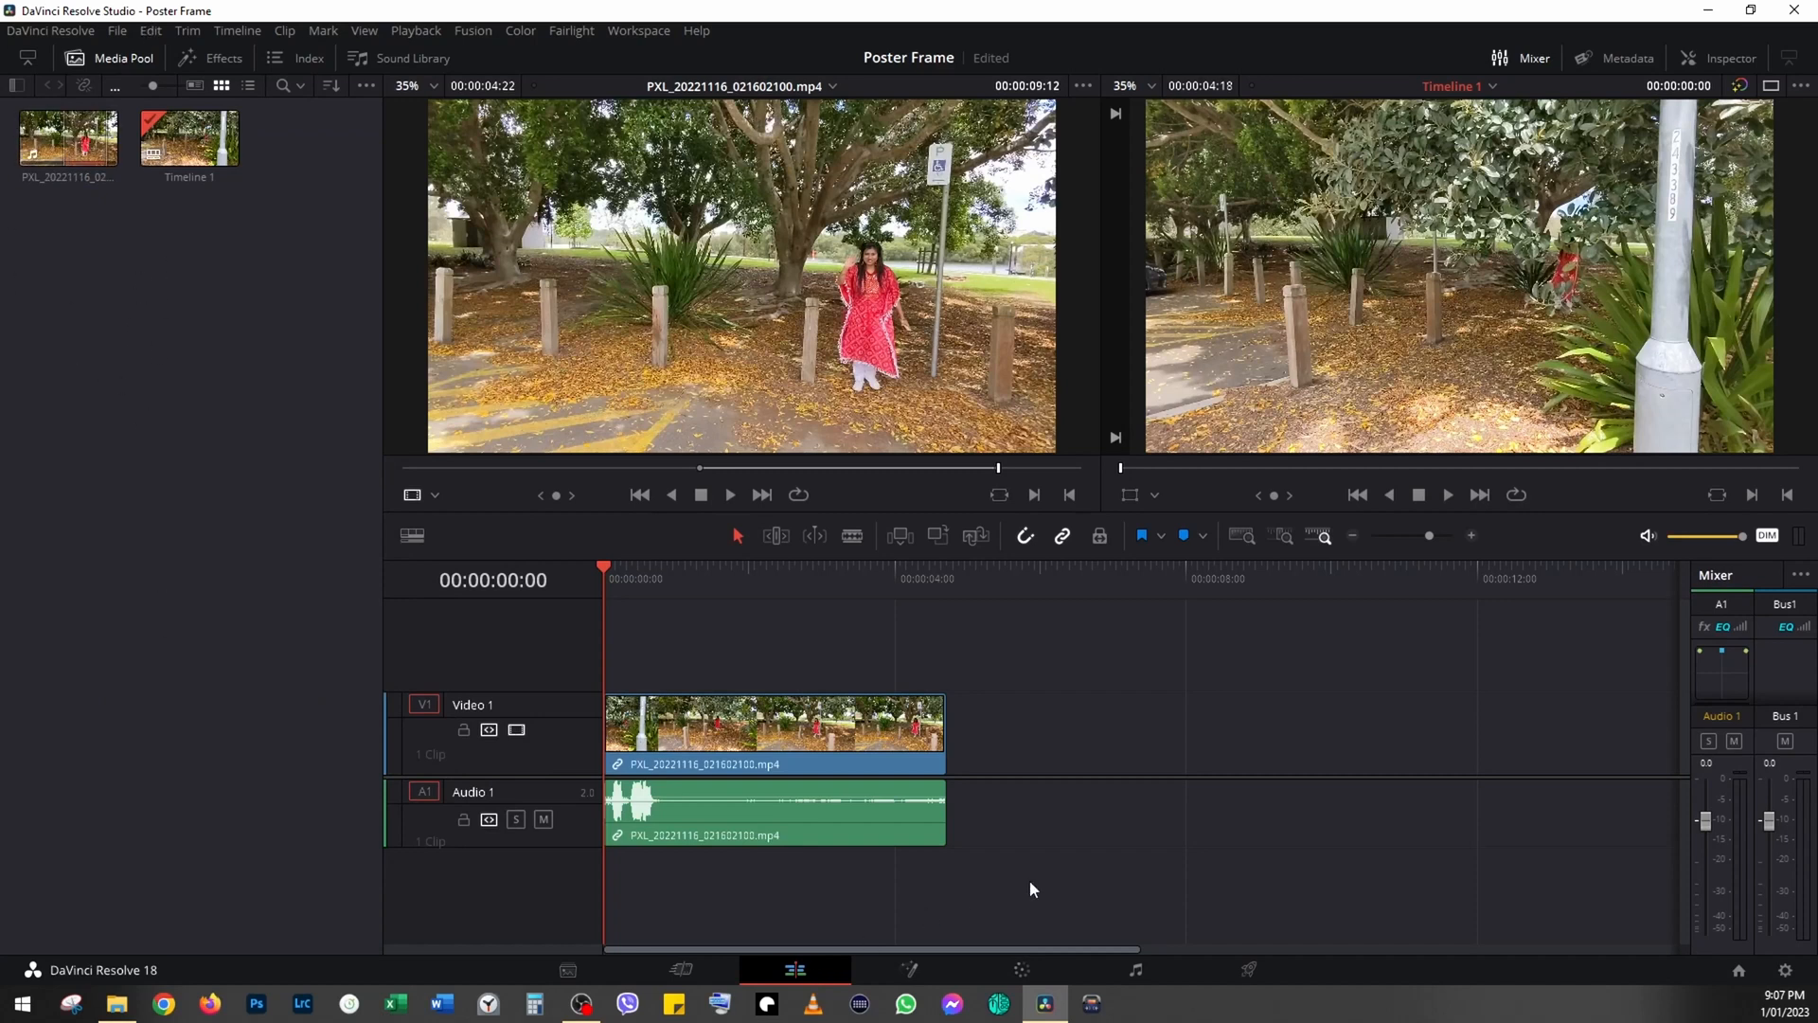
click(1018, 970)
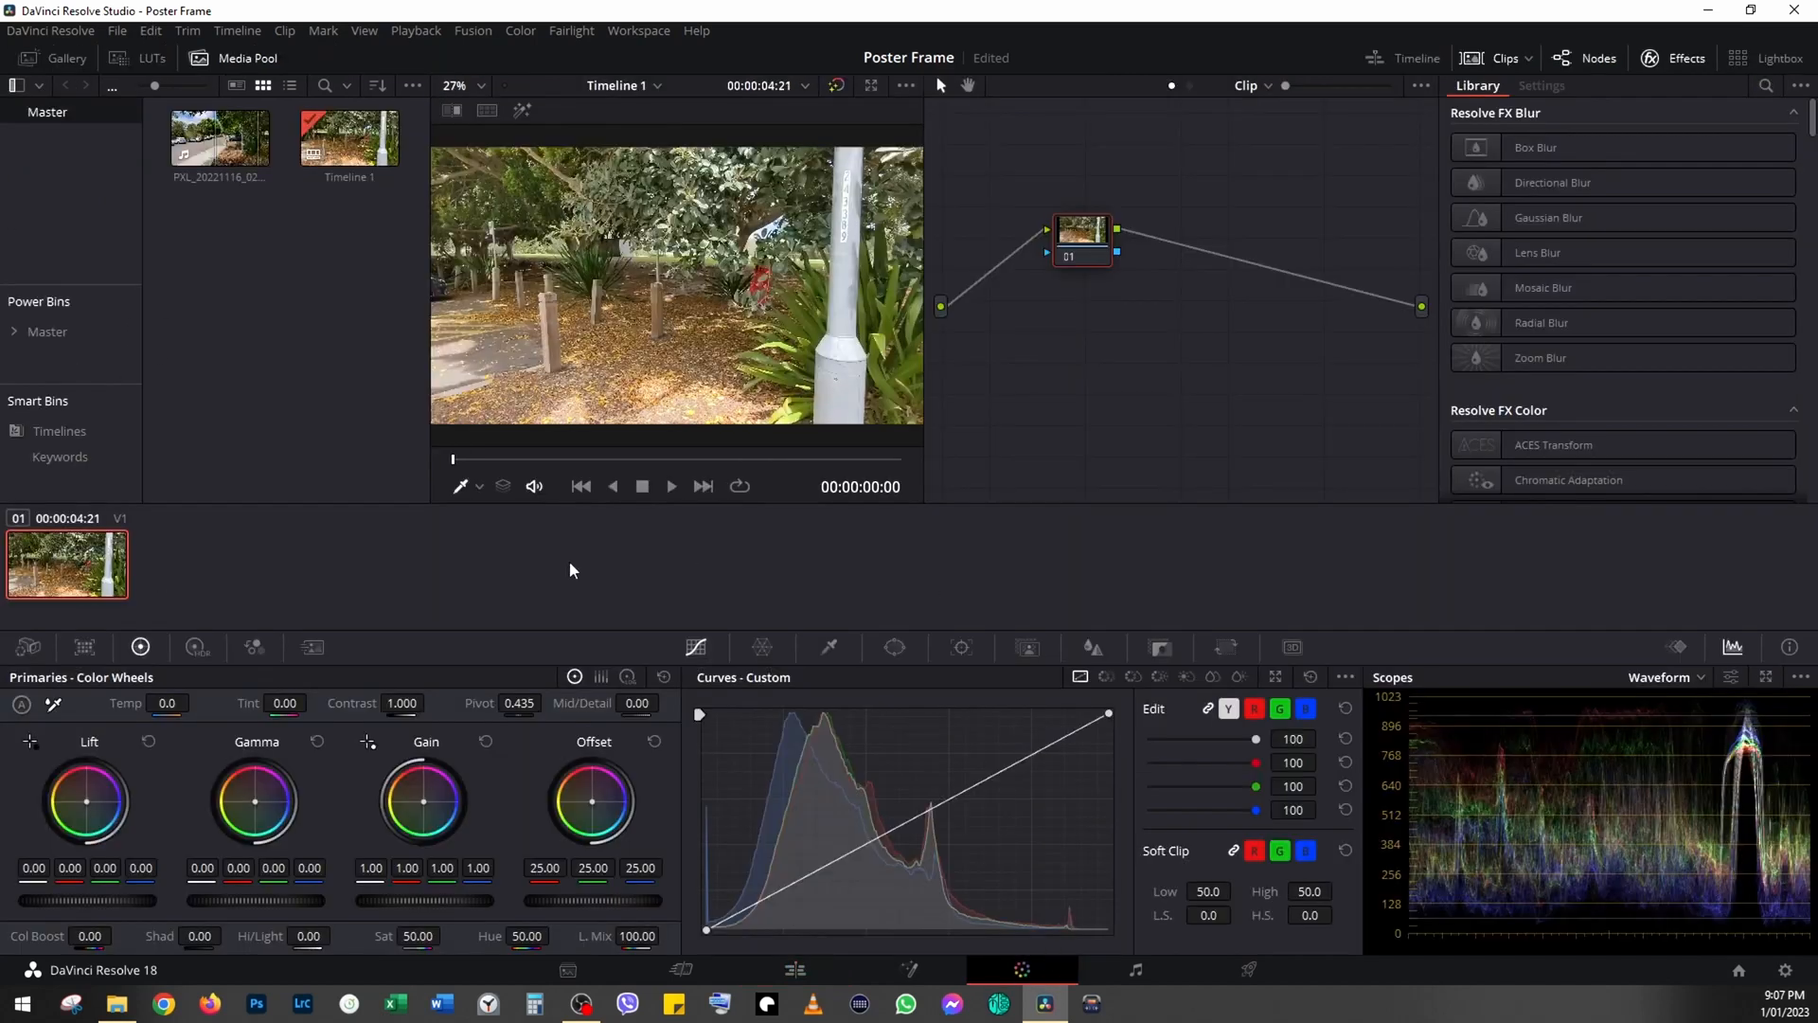
right_click(66, 565)
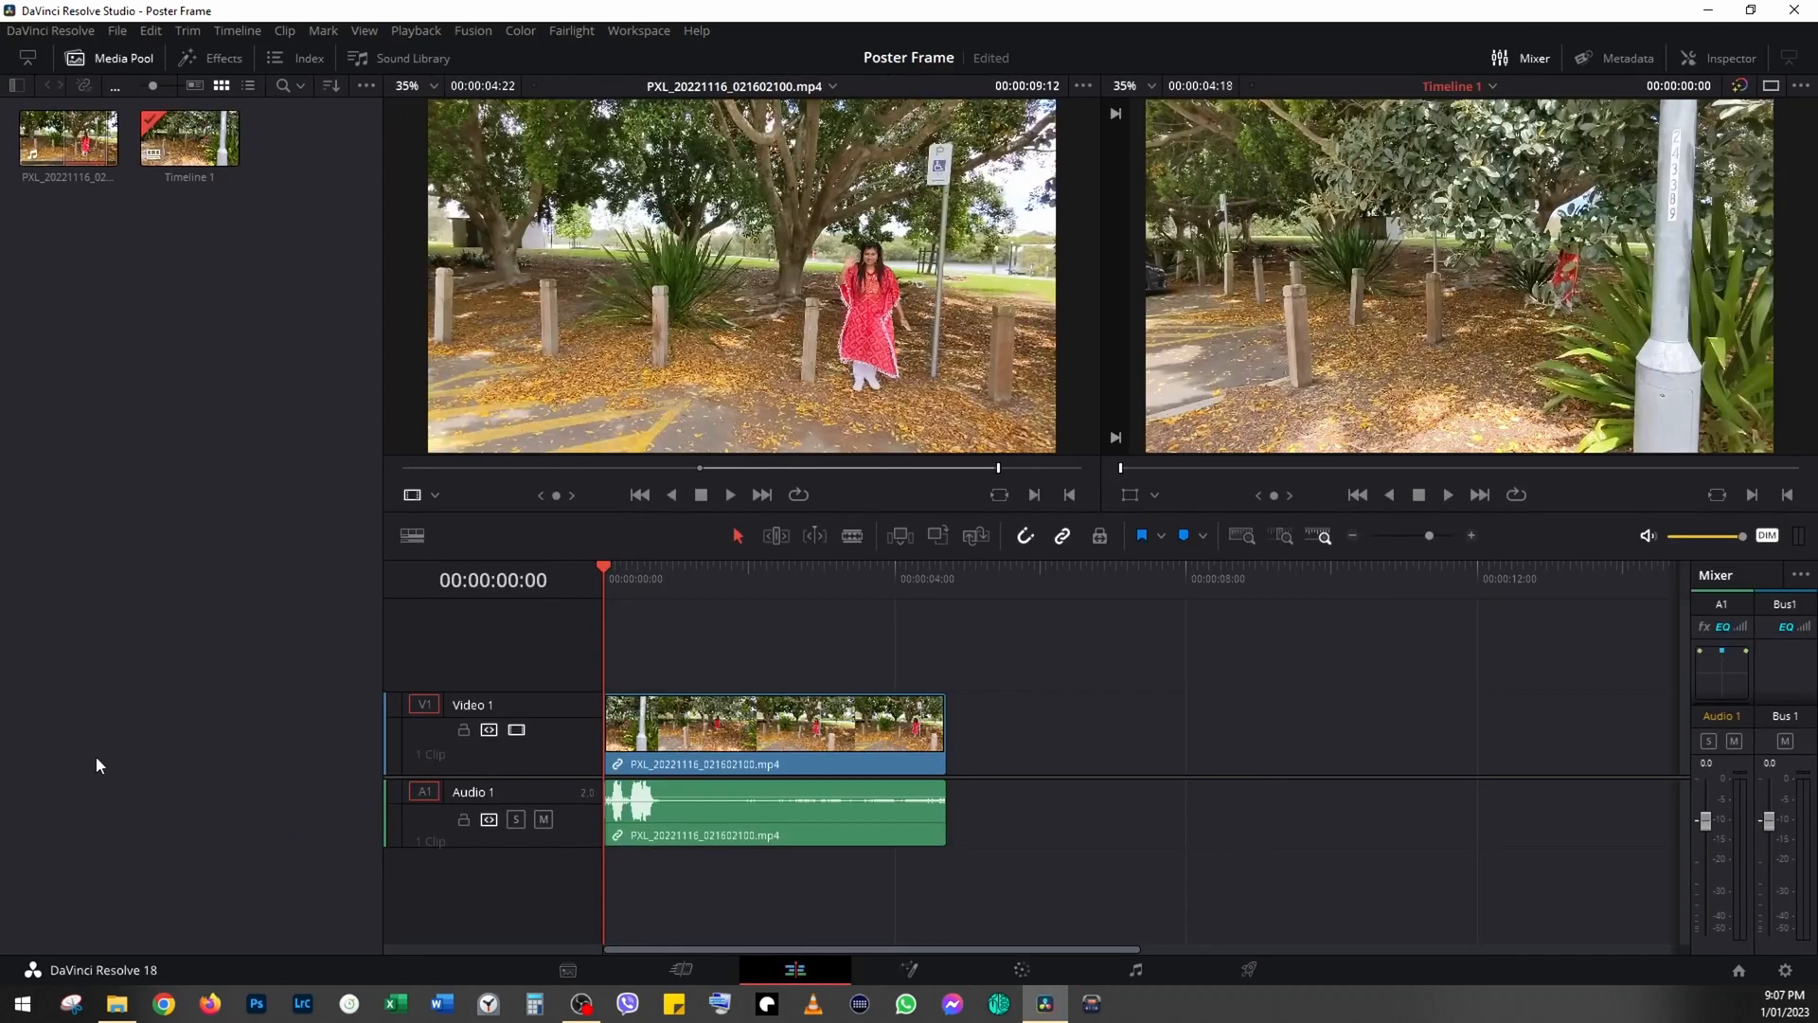
click(68, 138)
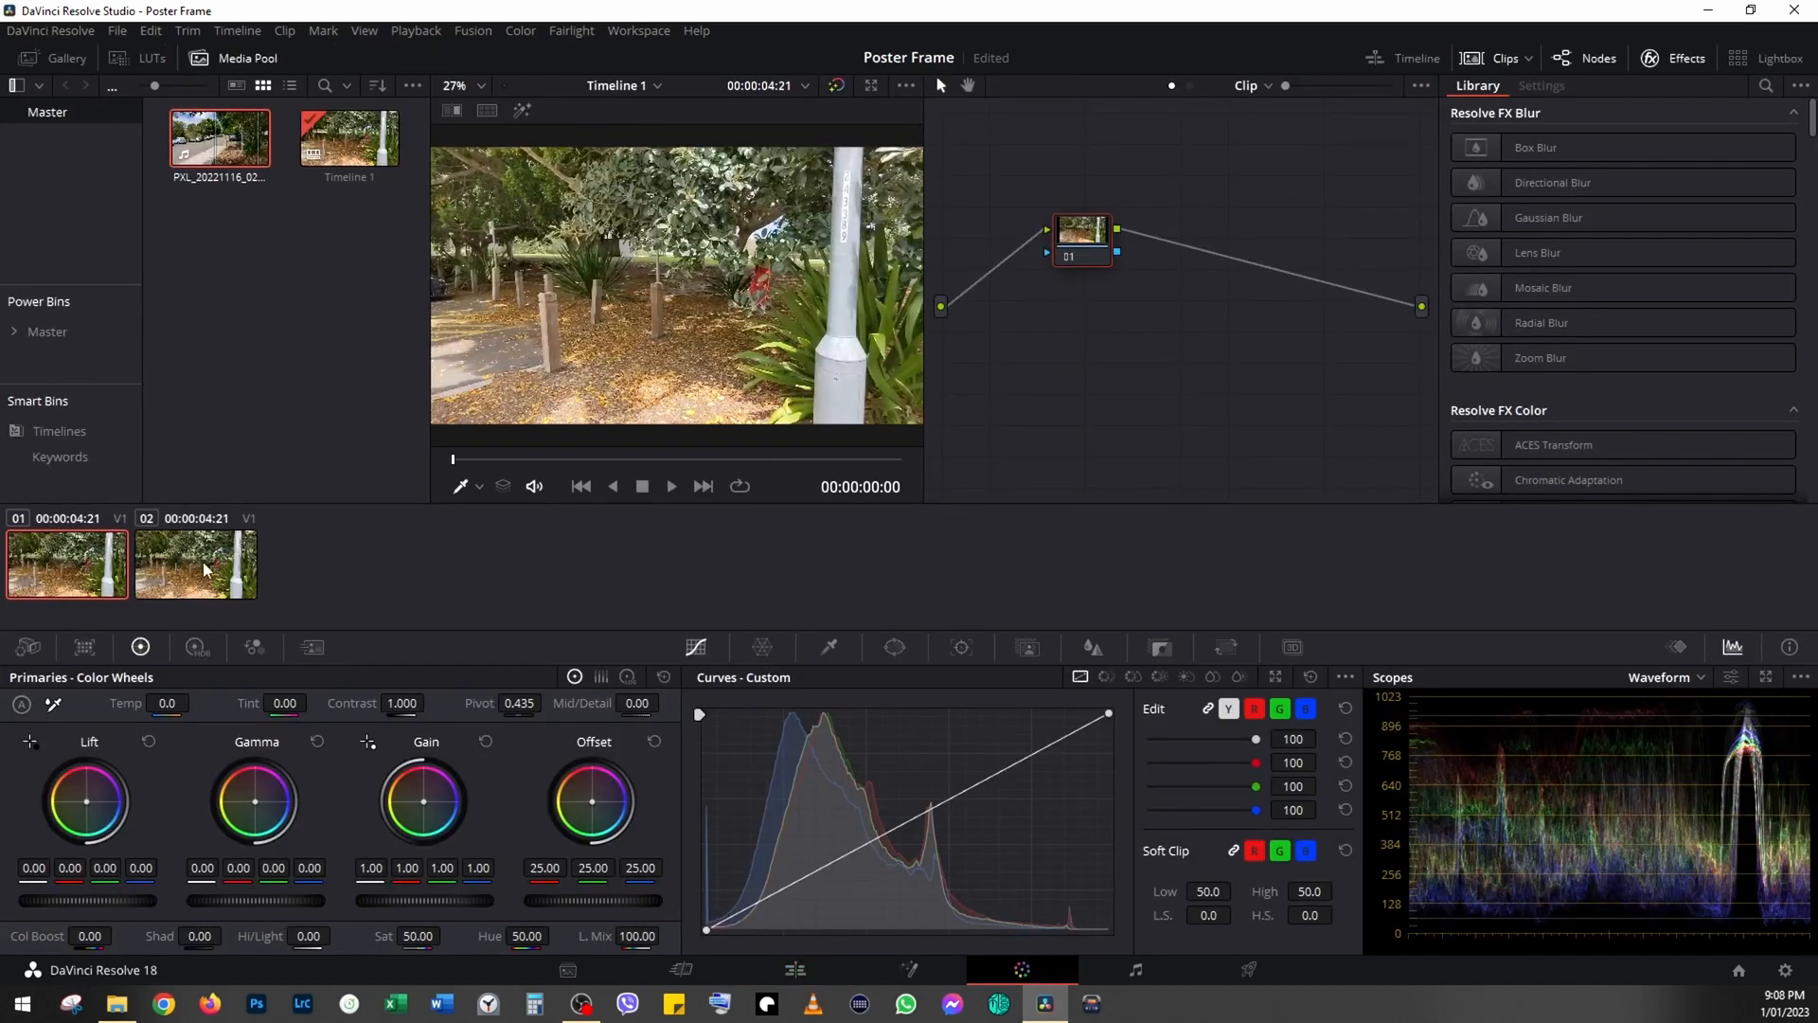
mouse_move(70, 583)
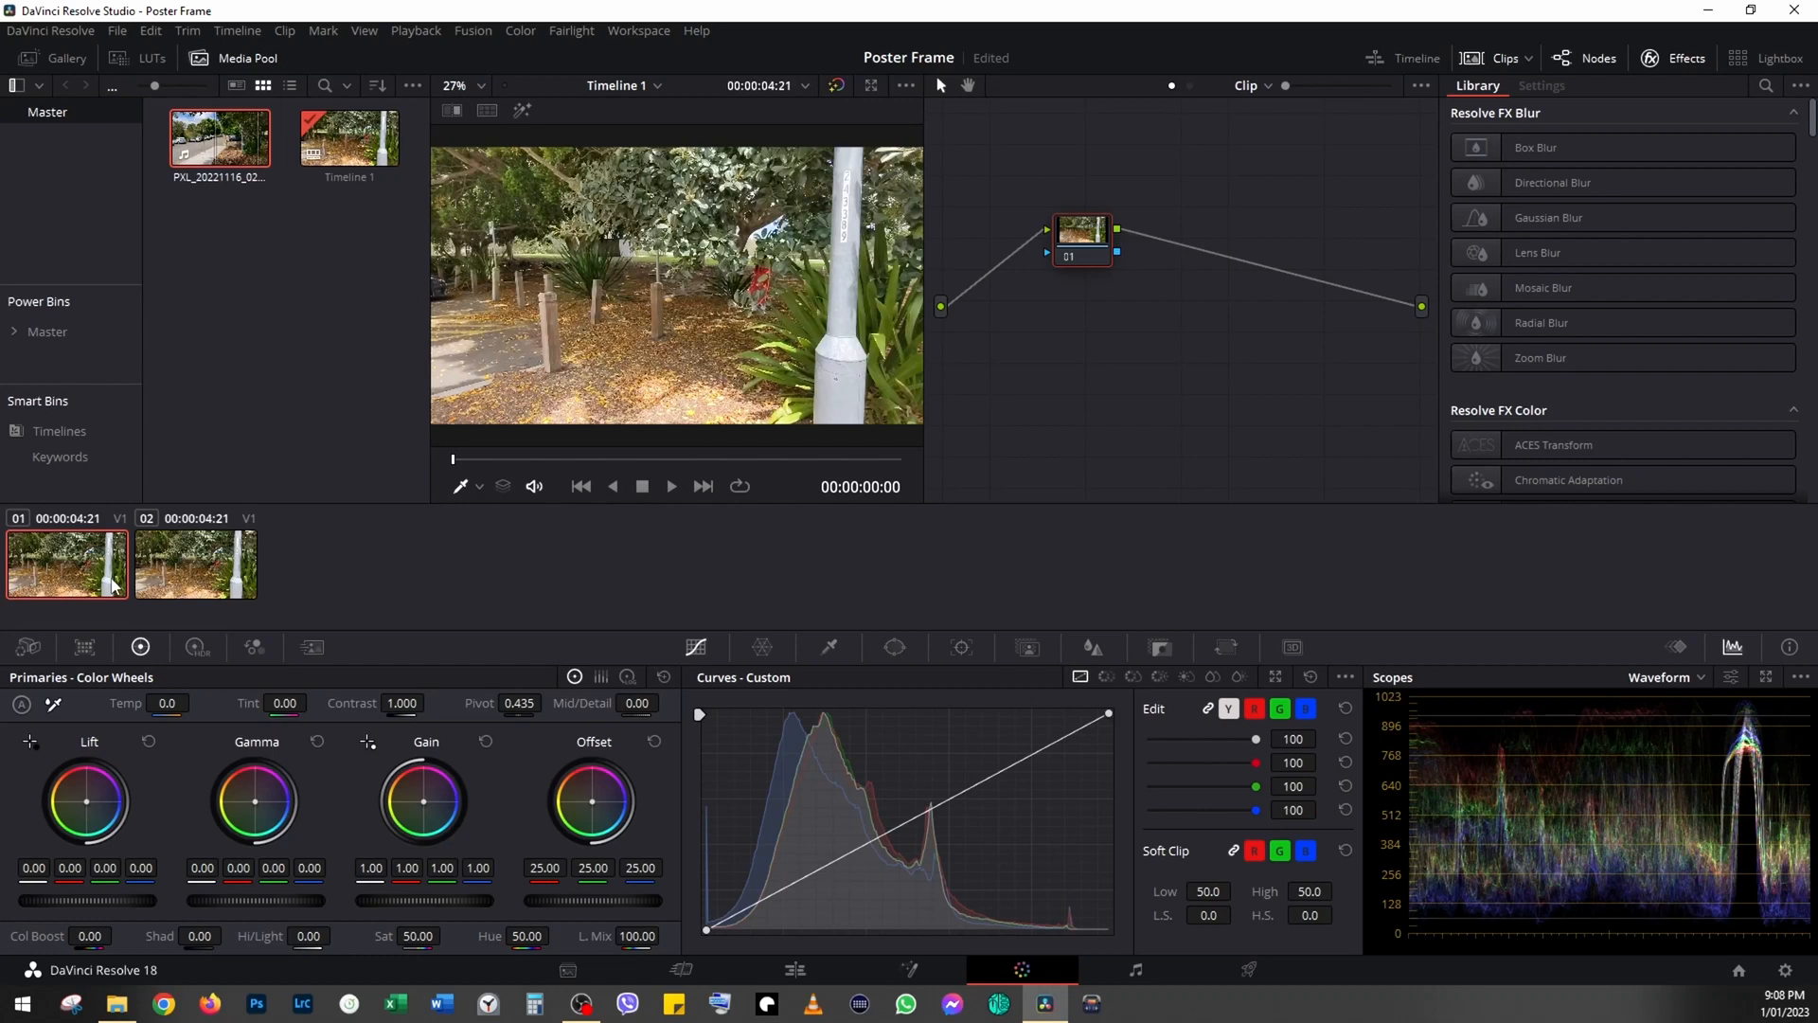
mouse_move(1670, 72)
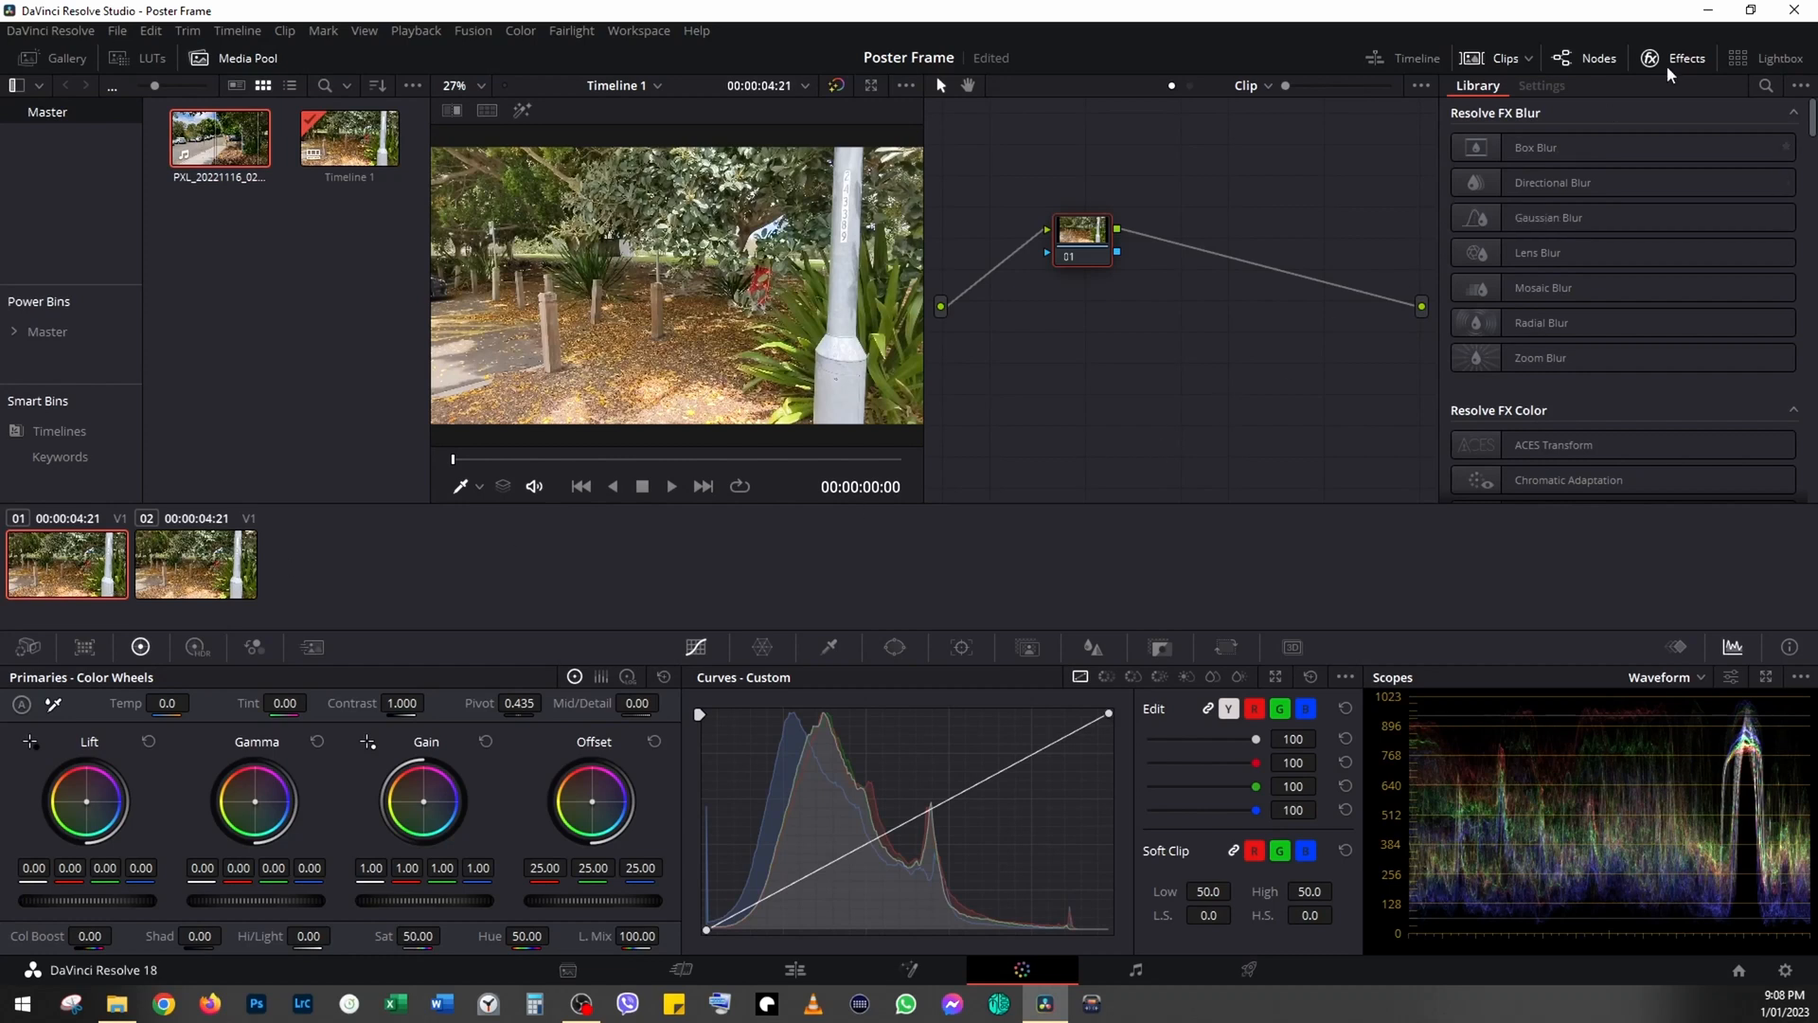